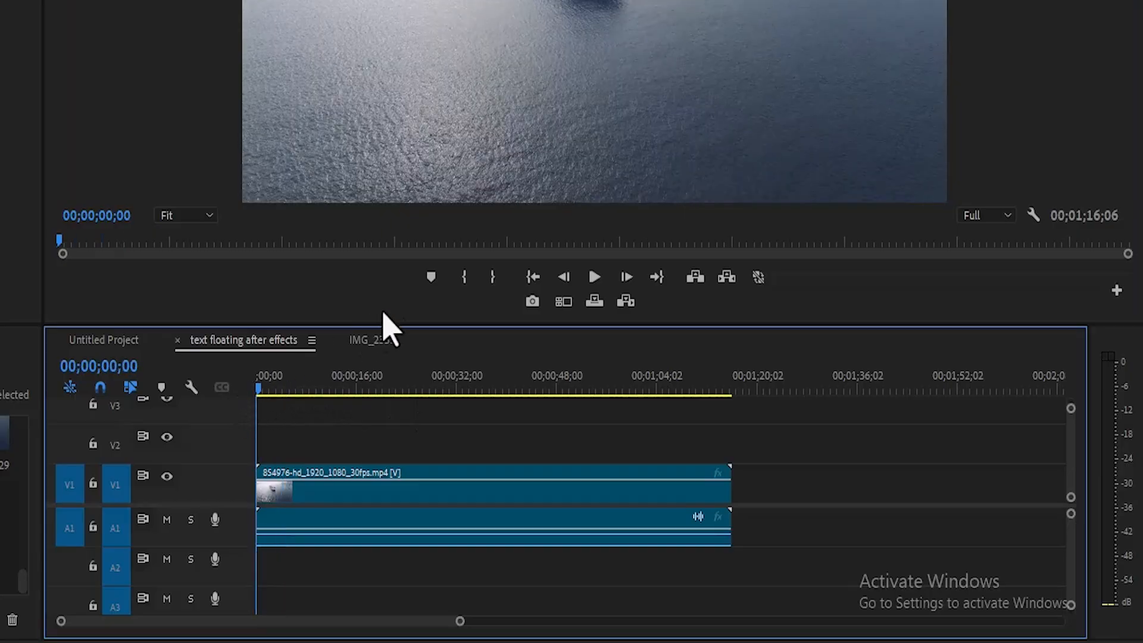
{"action": "mouse_move", "coordinate": [534, 301]}
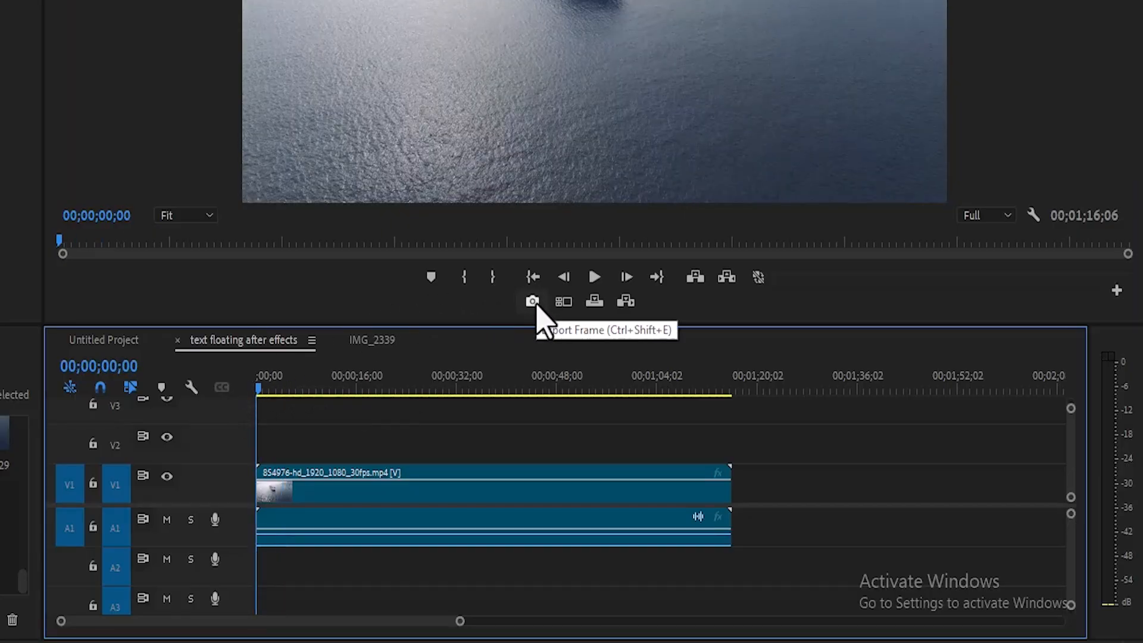
{"action": "mouse_move", "coordinate": [1112, 314]}
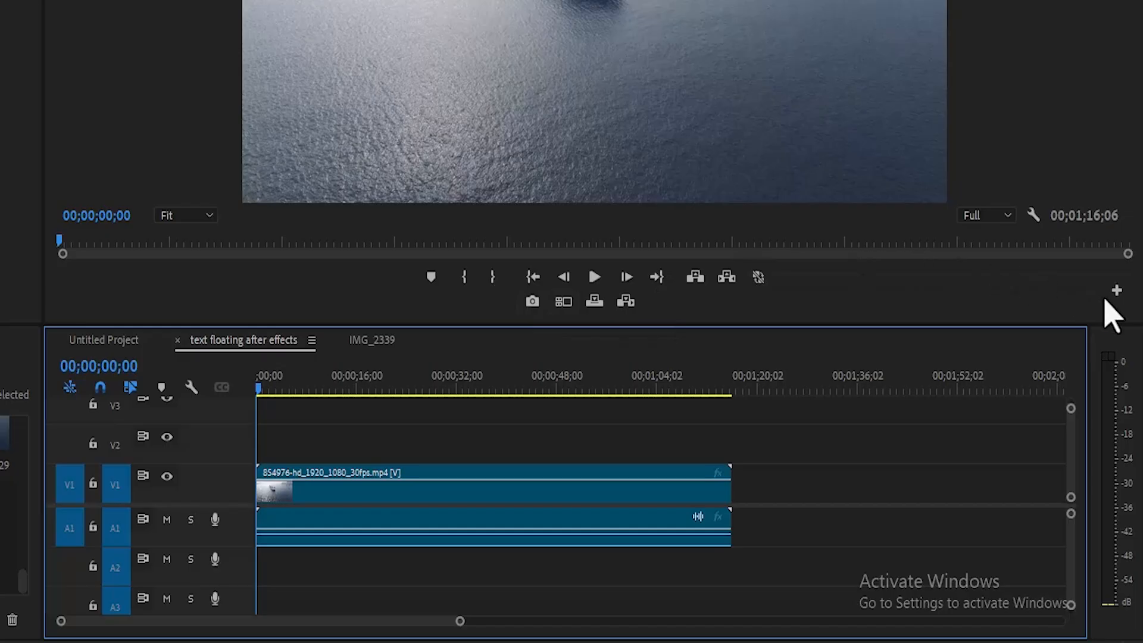
Step: Export a still frame of the ship shot from the Program Monitor
{"action": "left_click", "coordinate": [1115, 291]}
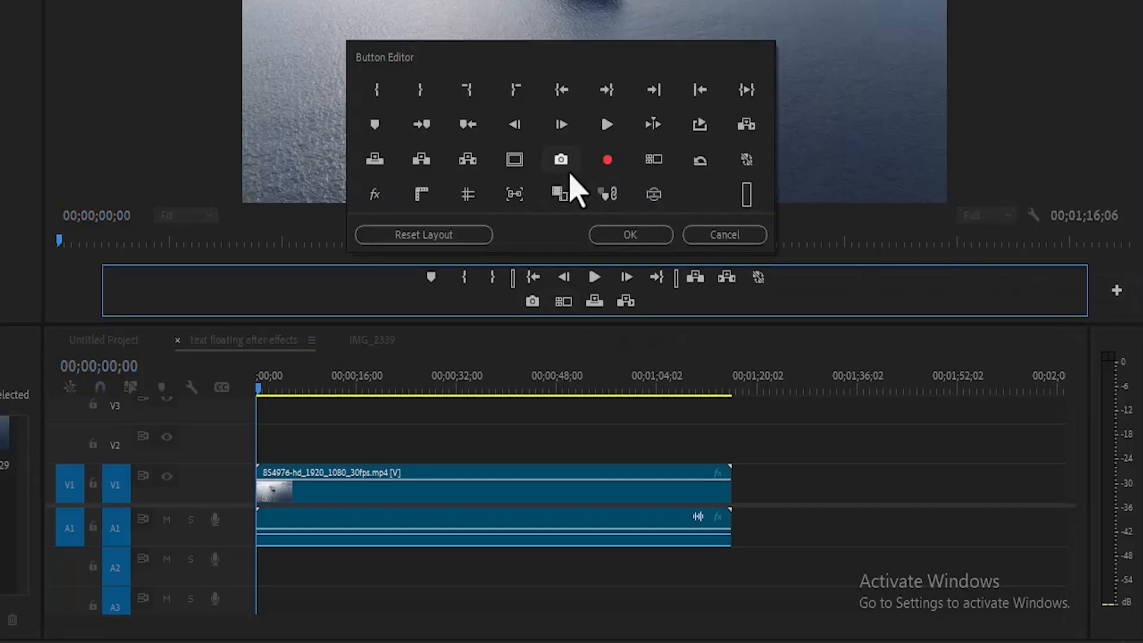
{"action": "mouse_move", "coordinate": [474, 299]}
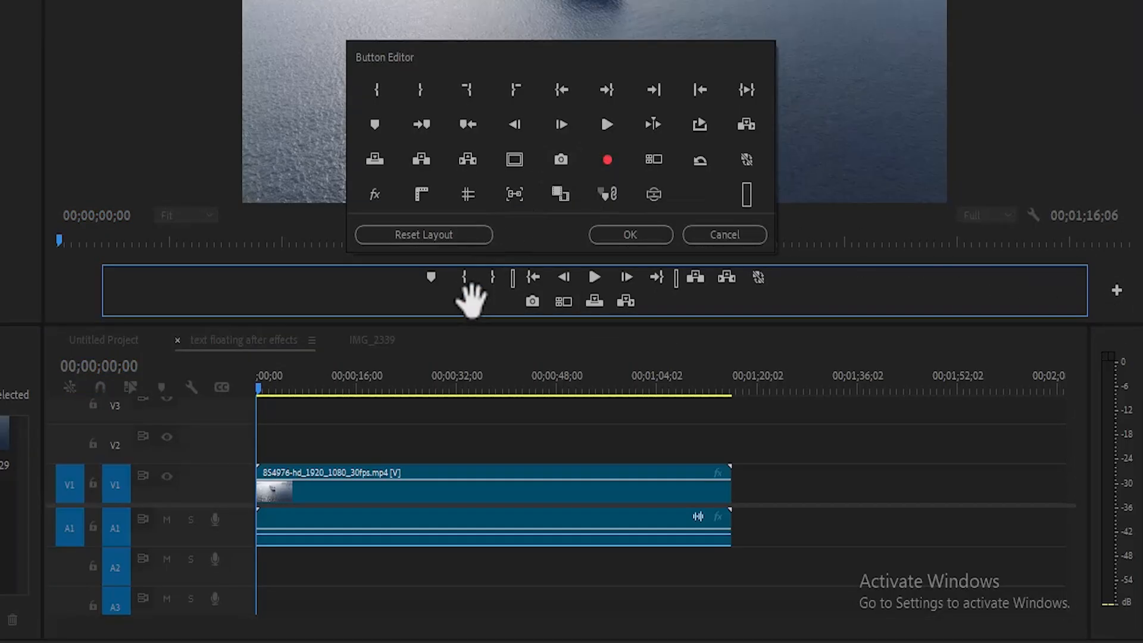
{"action": "left_click", "coordinate": [630, 235]}
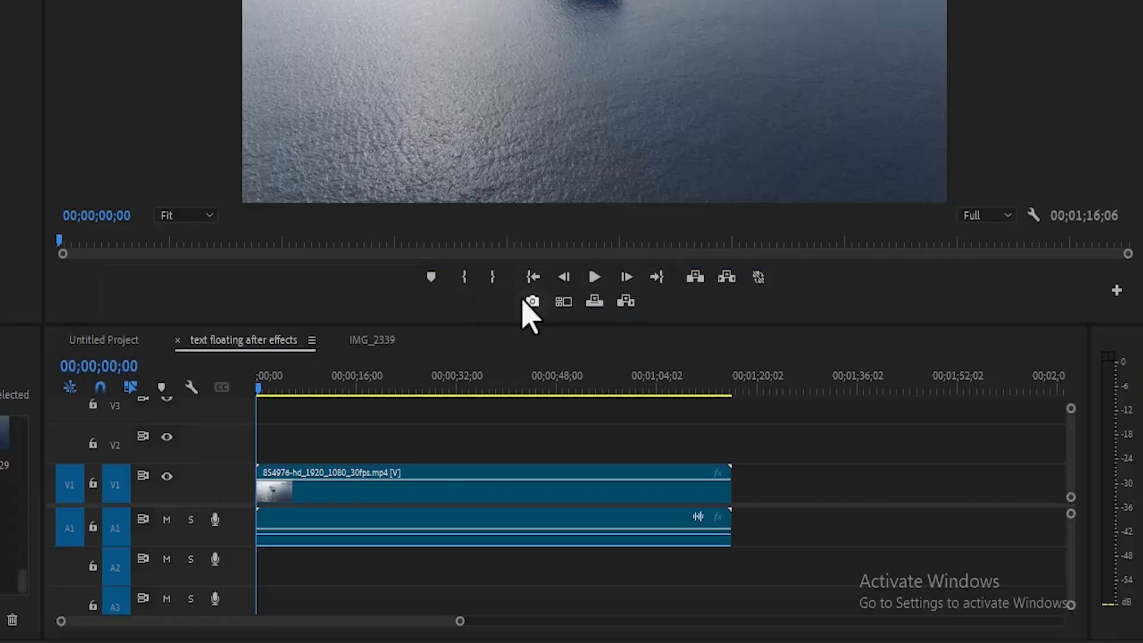
{"action": "left_click", "coordinate": [531, 301]}
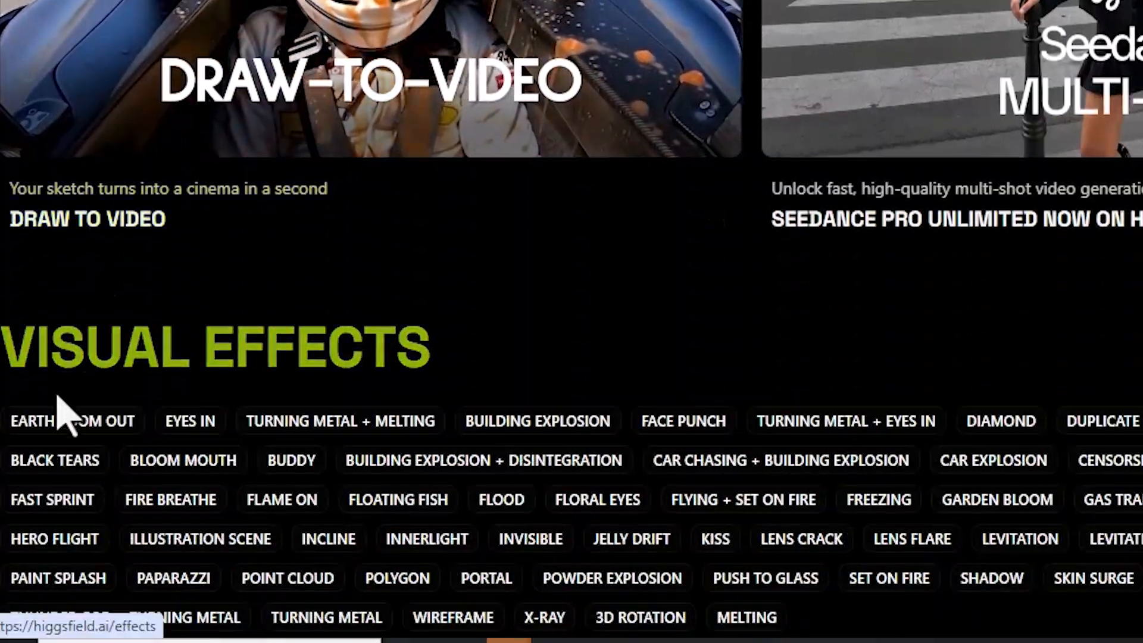
Step: On higgsfield.ai, upload the ship still as Earth Zoom Out start frame and generate the video
{"action": "left_click", "coordinate": [71, 420]}
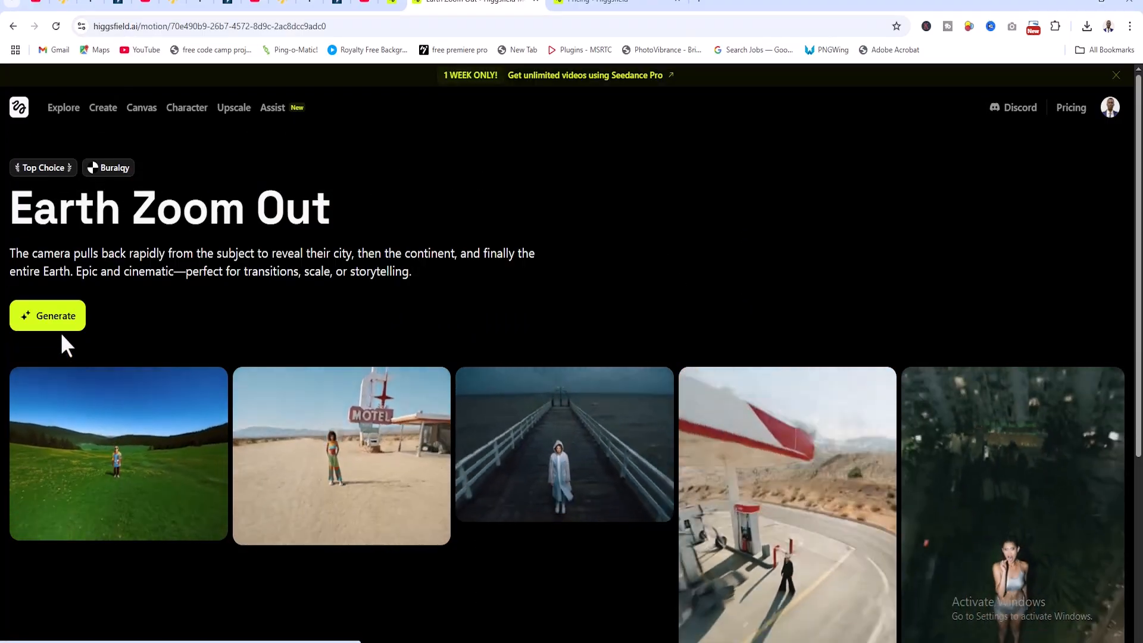
{"action": "left_click", "coordinate": [47, 315]}
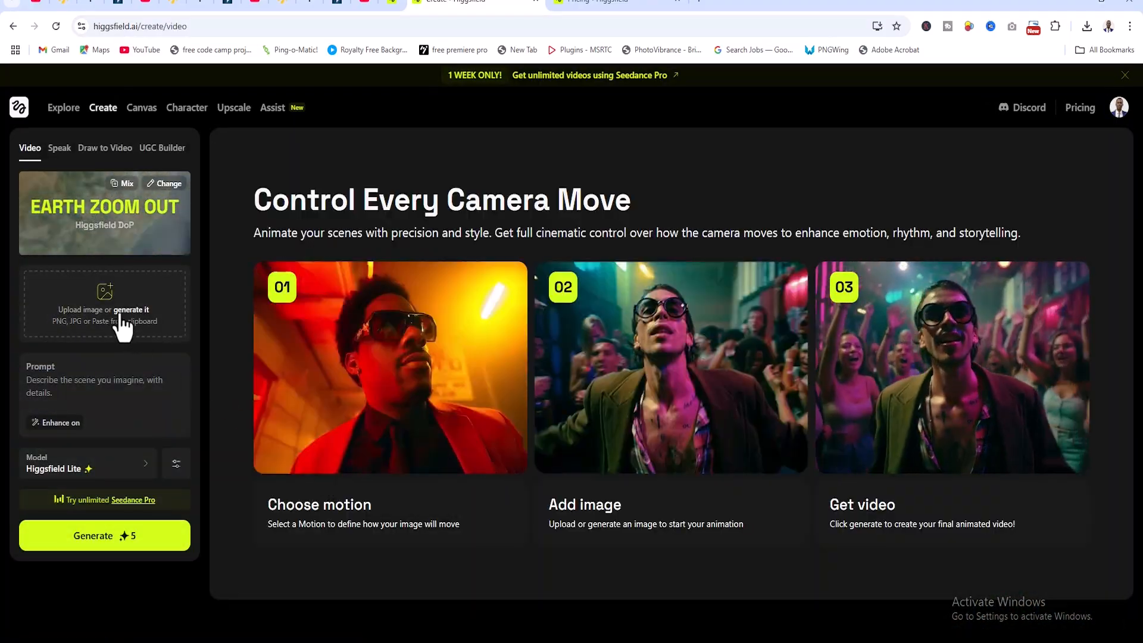
{"action": "left_click", "coordinate": [104, 304]}
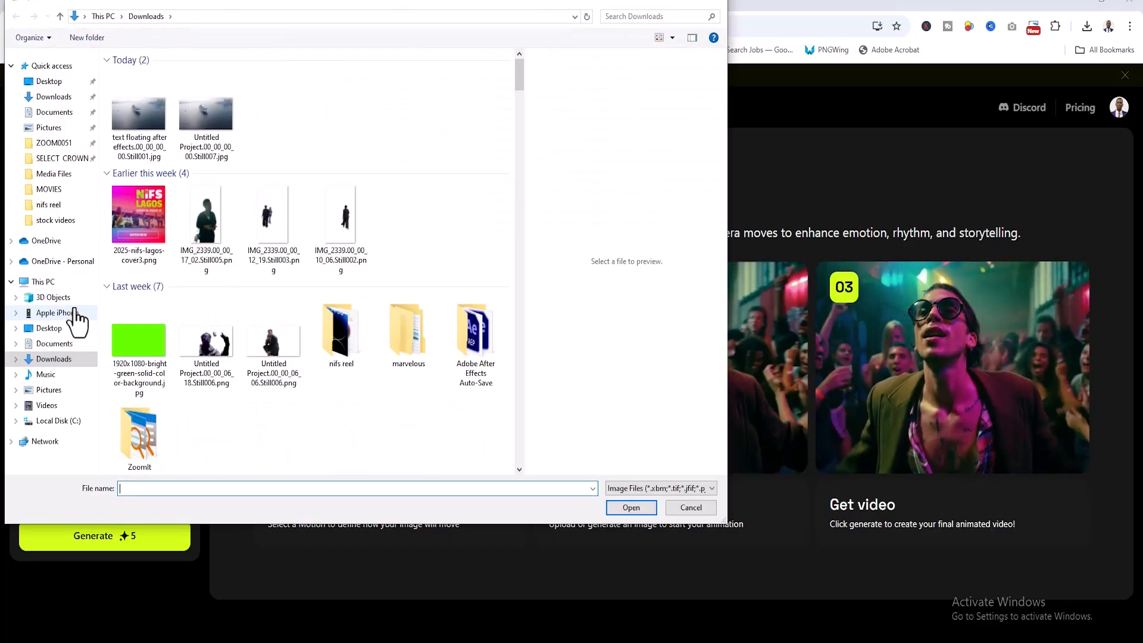
{"action": "left_click", "coordinate": [138, 113]}
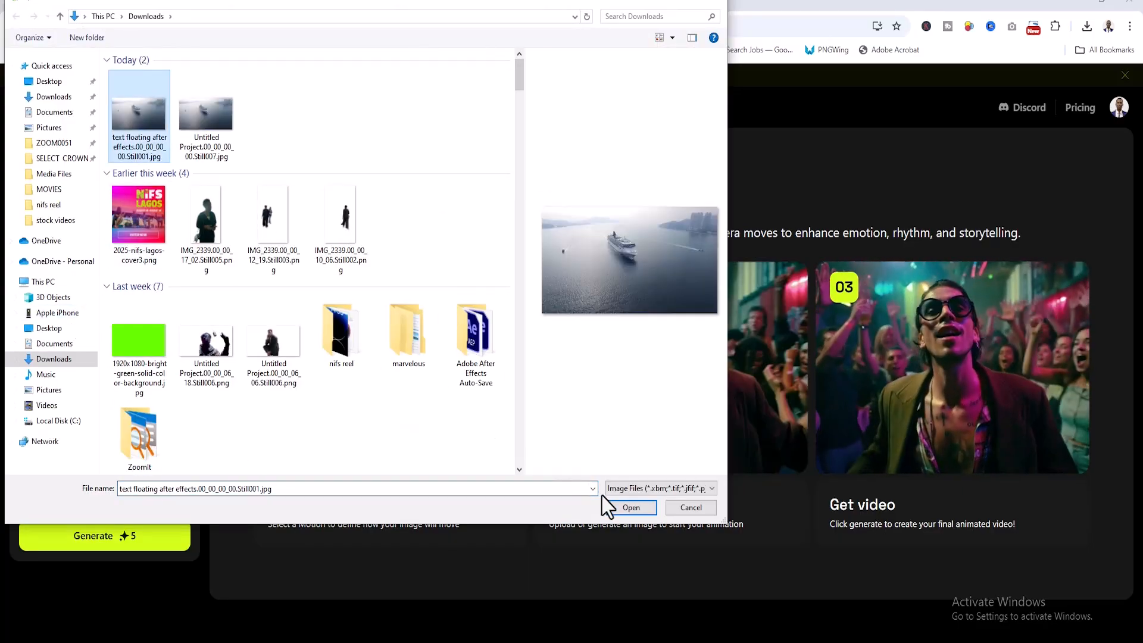
{"action": "left_click", "coordinate": [632, 508]}
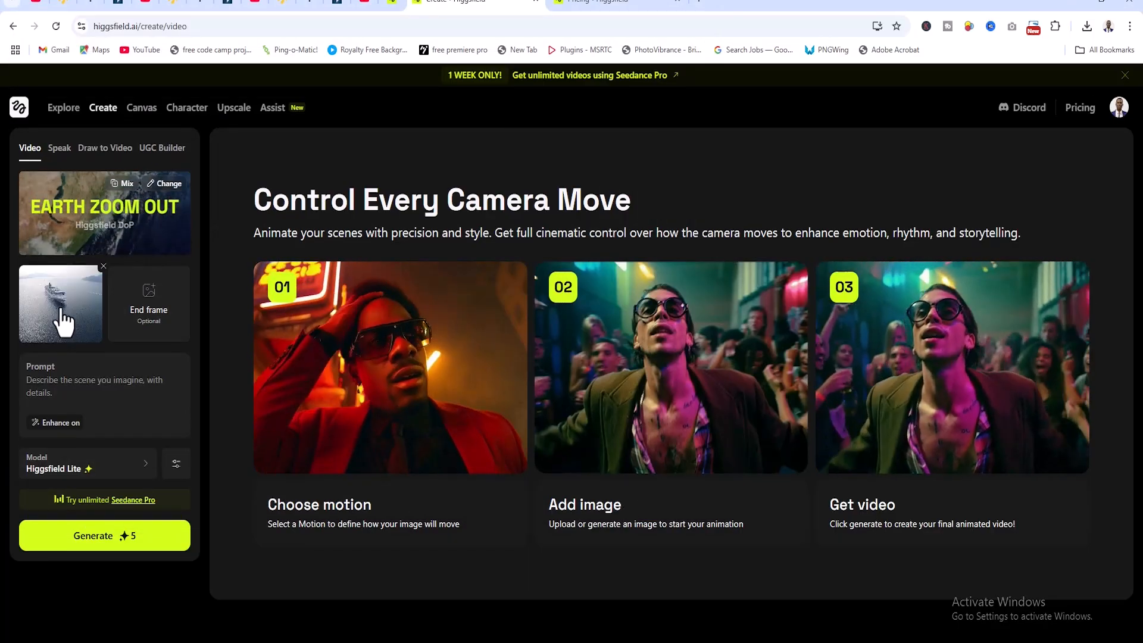
{"action": "left_click", "coordinate": [104, 535]}
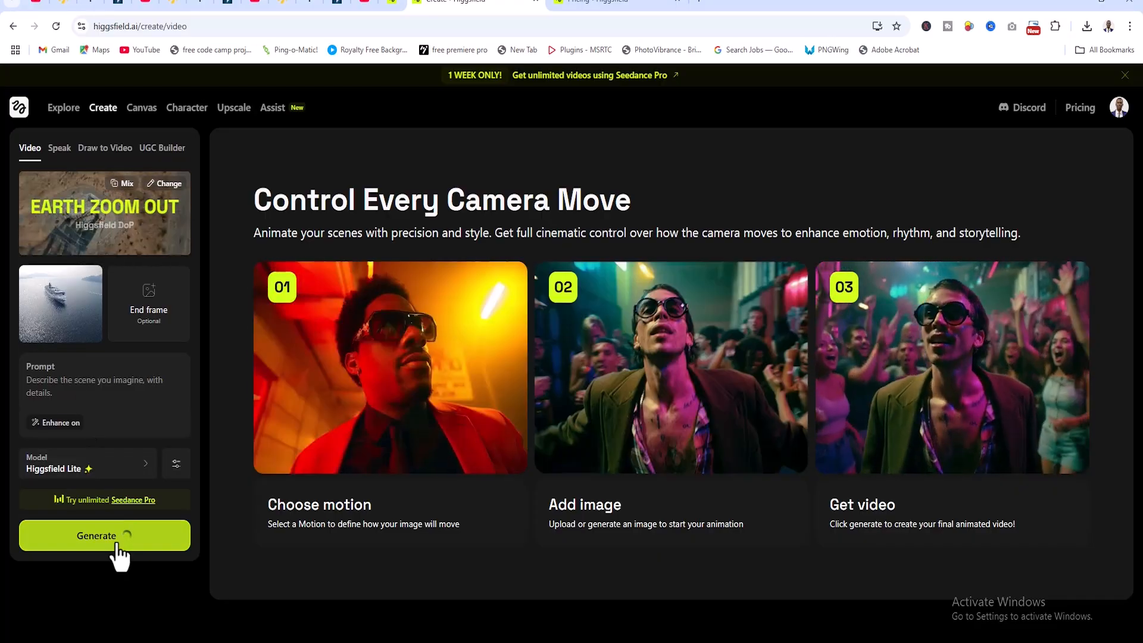
{"action": "left_click", "coordinate": [104, 535]}
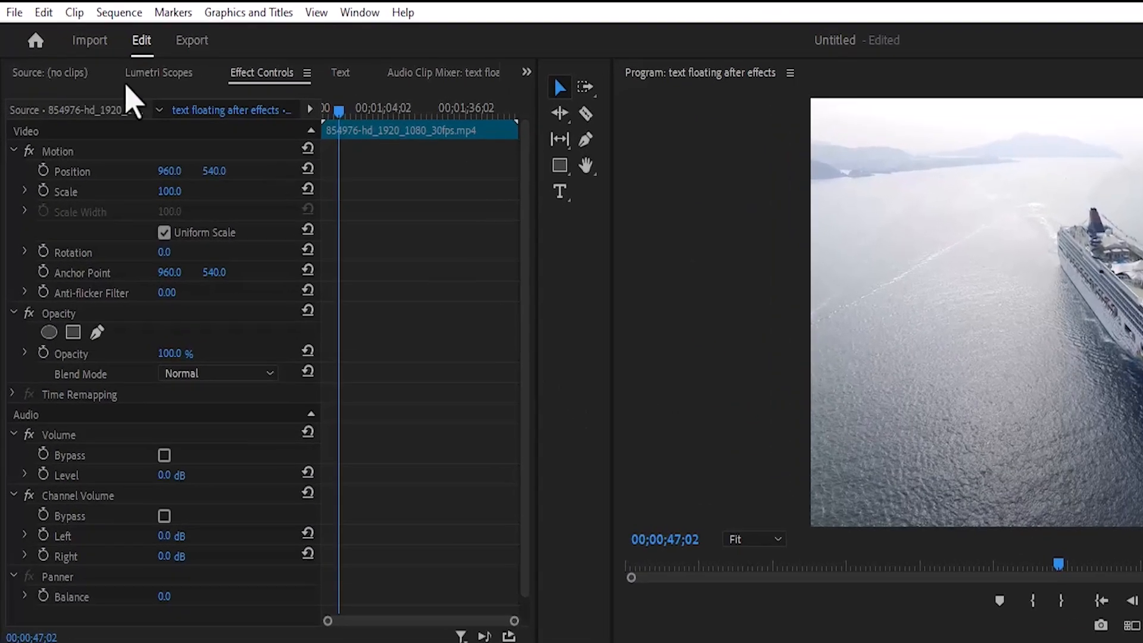
Step: Import the downloaded Higgsfield Earth Zoom Out mp4 into the project via File > Import
{"action": "left_click", "coordinate": [13, 12]}
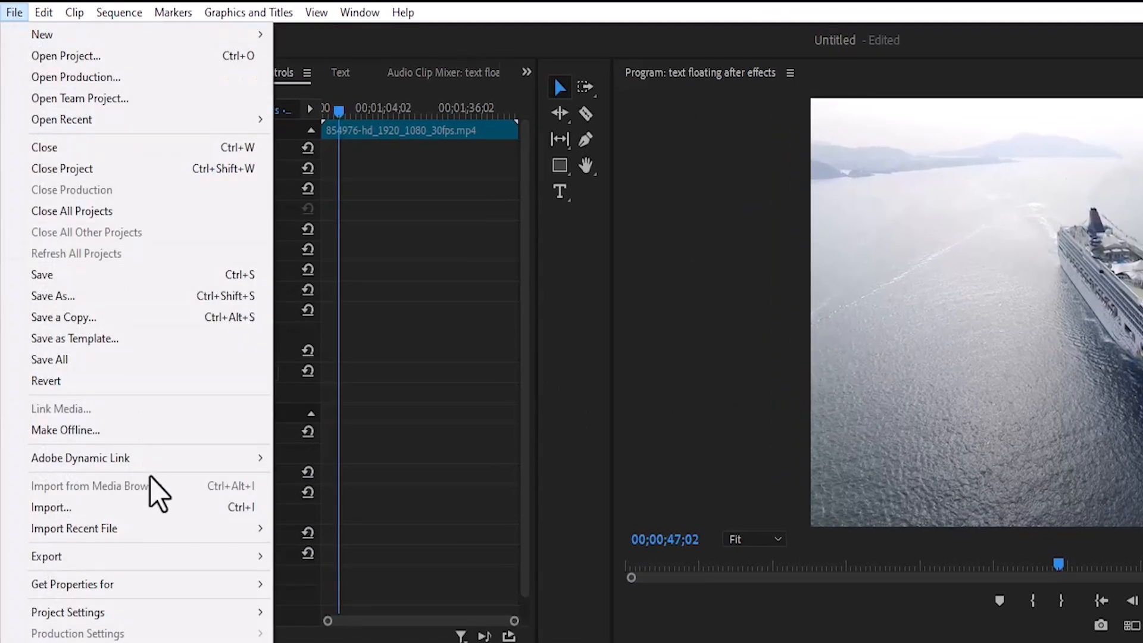
{"action": "left_click", "coordinate": [51, 507]}
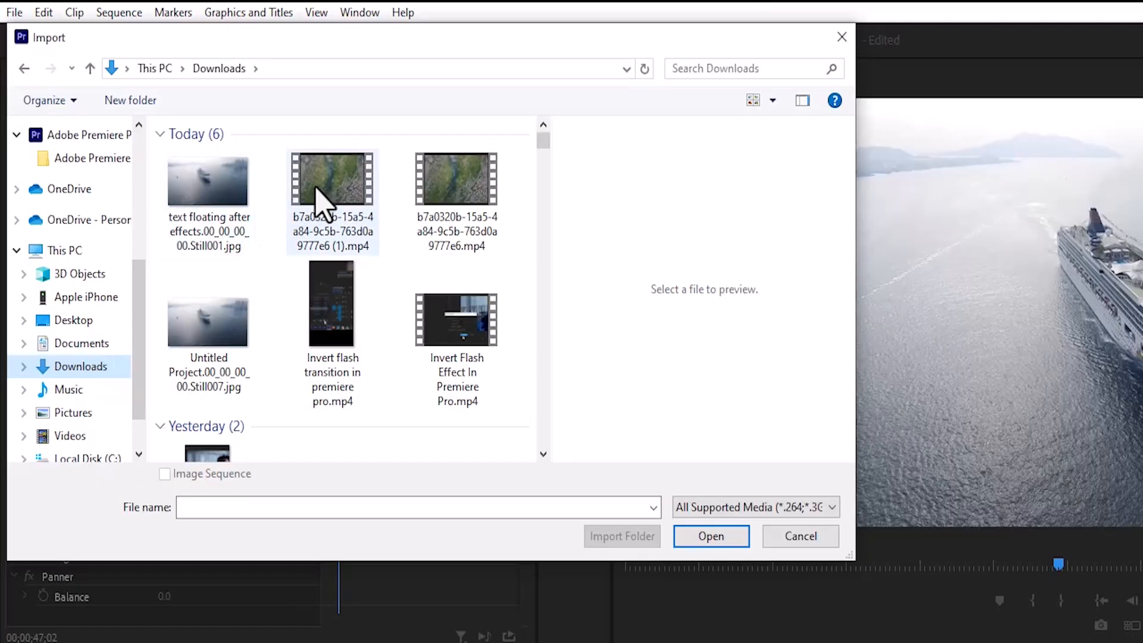
{"action": "left_click", "coordinate": [710, 536]}
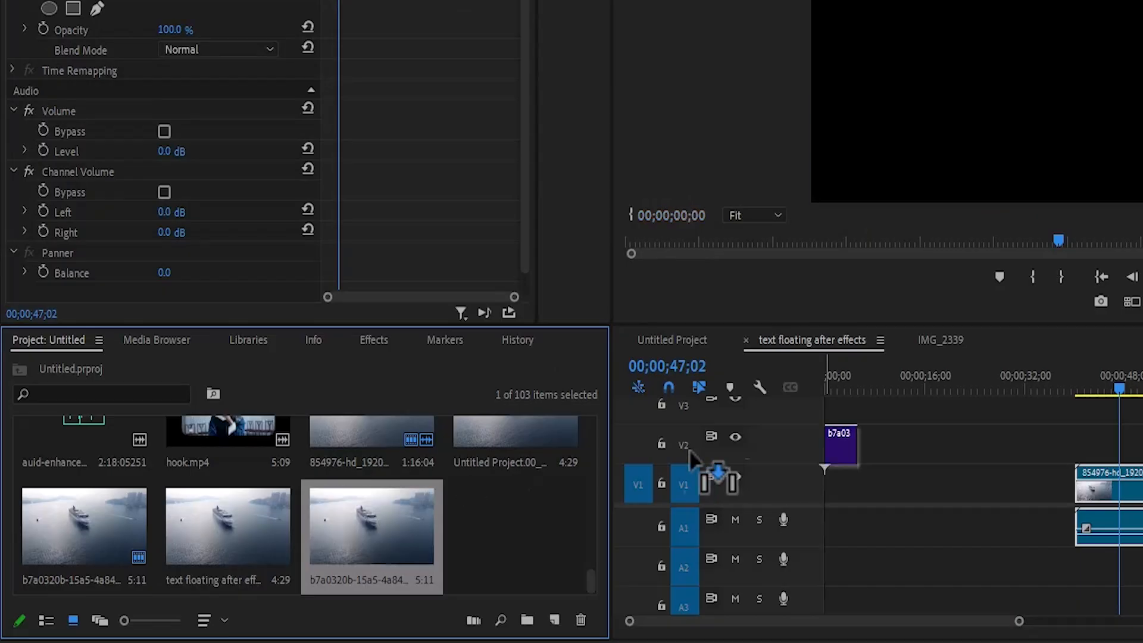
Step: Set the Earth Zoom Out clip to 200% speed with Reverse Speed via Speed/Duration
{"action": "right_click", "coordinate": [833, 485]}
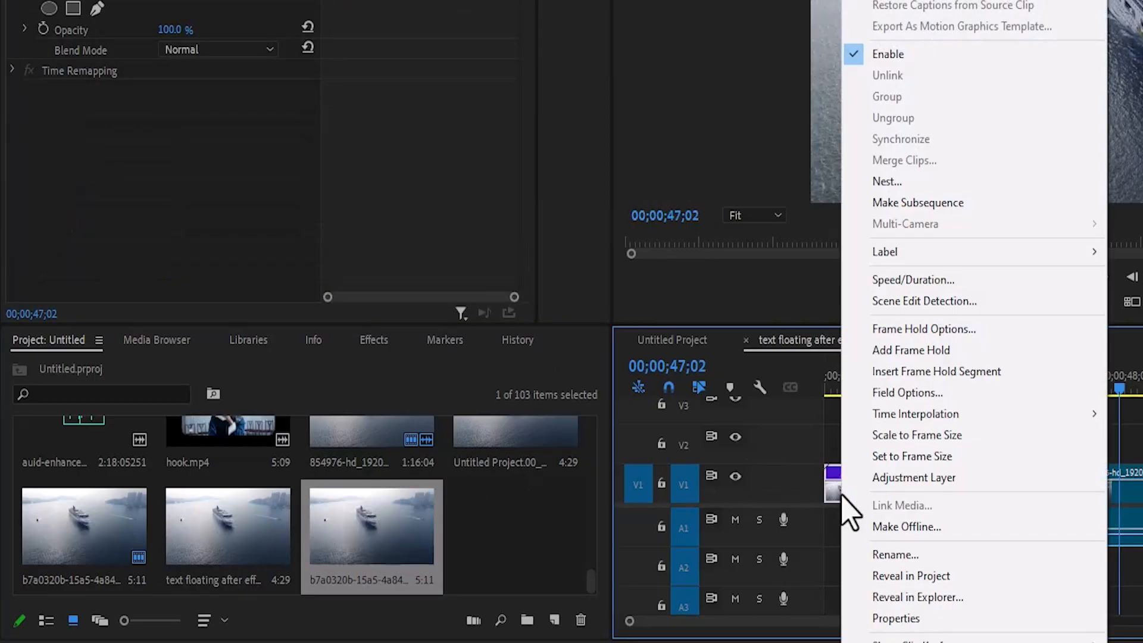
{"action": "left_click", "coordinate": [913, 279]}
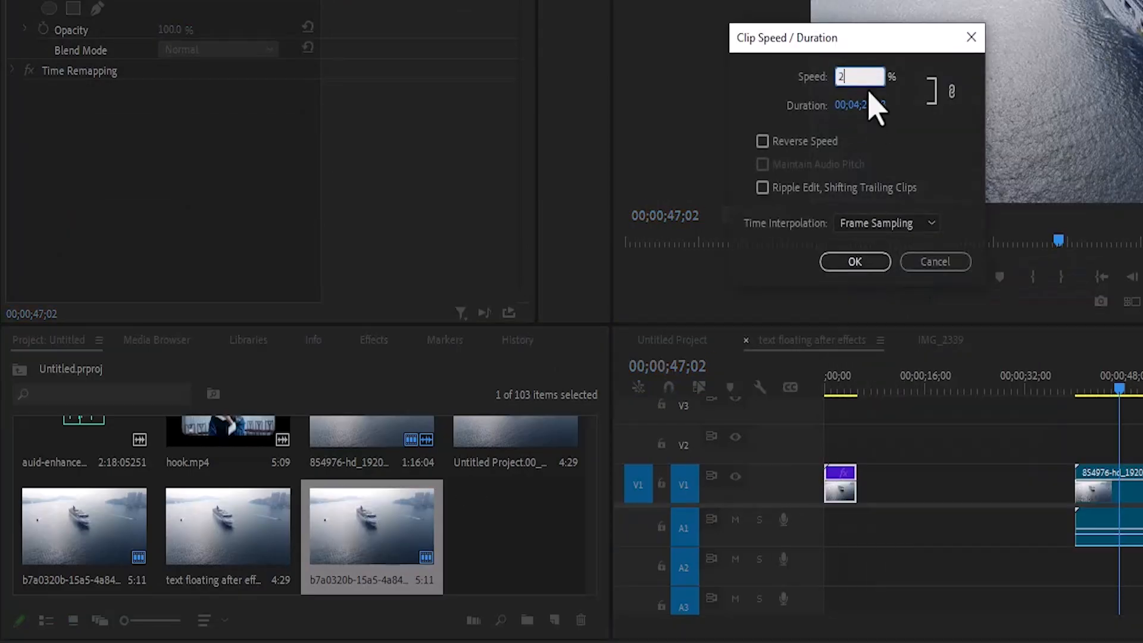
{"action": "left_click", "coordinate": [764, 141]}
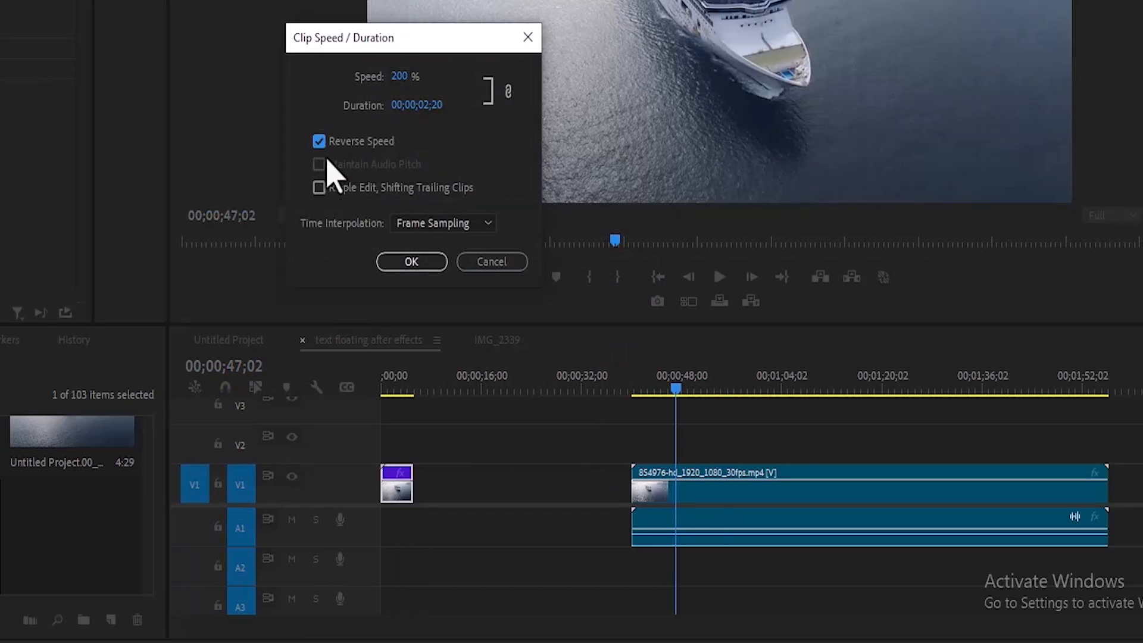
{"action": "left_click", "coordinate": [411, 262]}
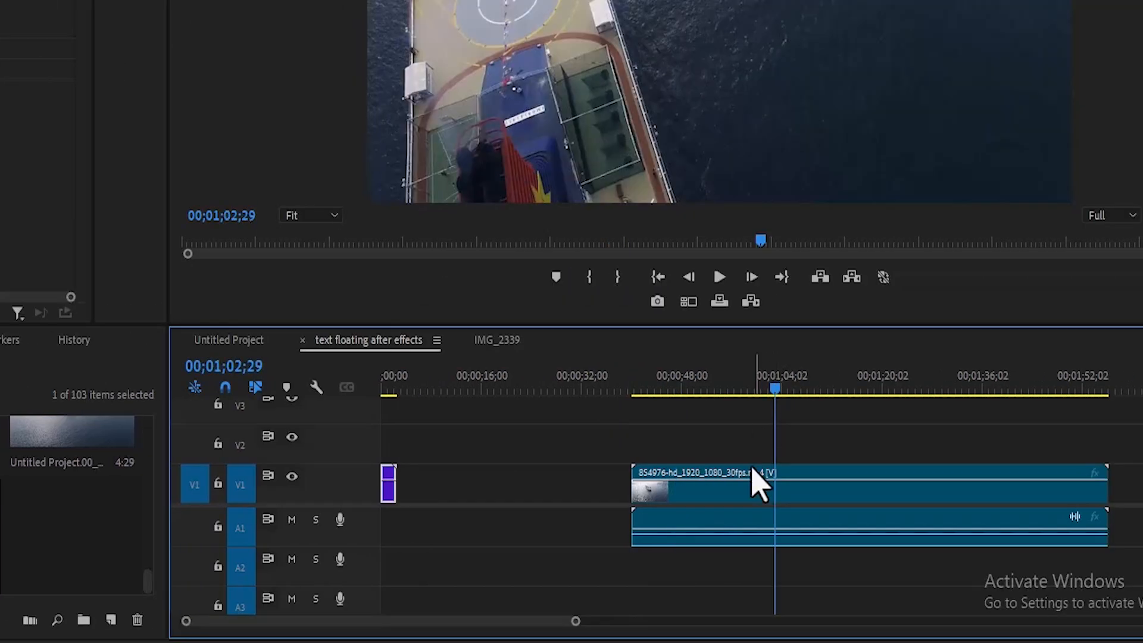